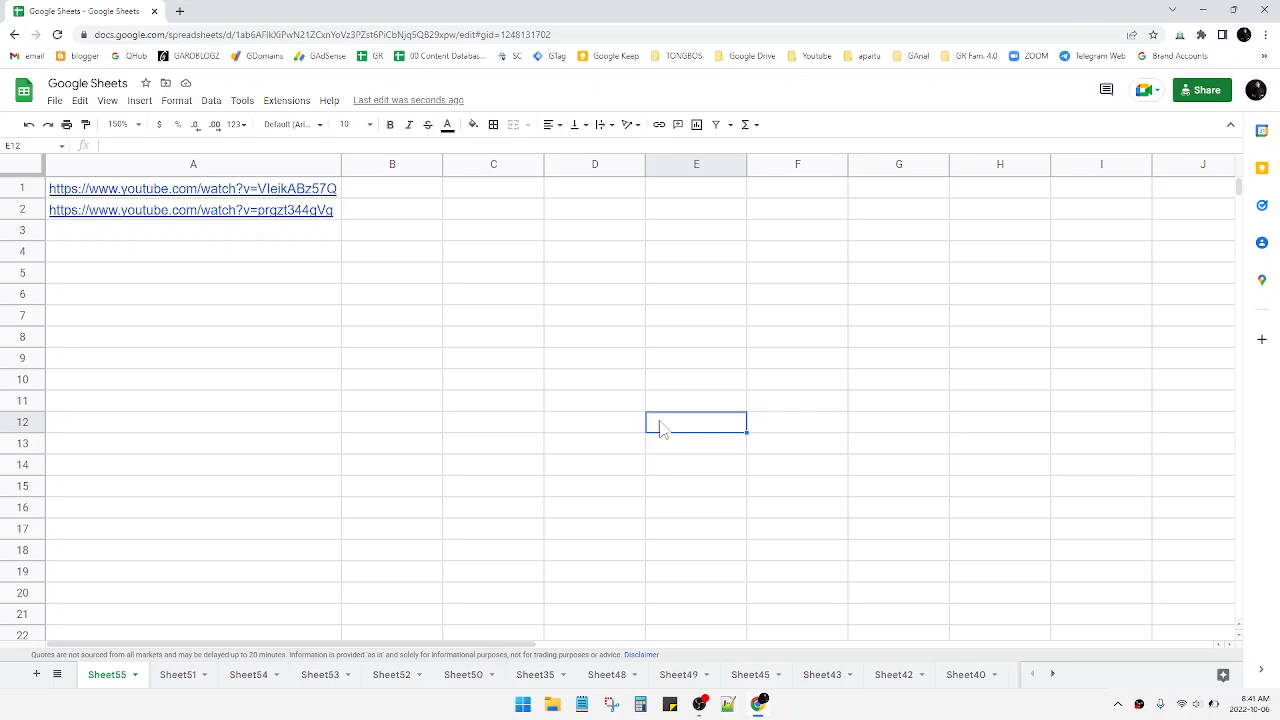
- Start a REGEXEXTRACT formula in B1 referencing the URL in A1
left_click(192, 164)
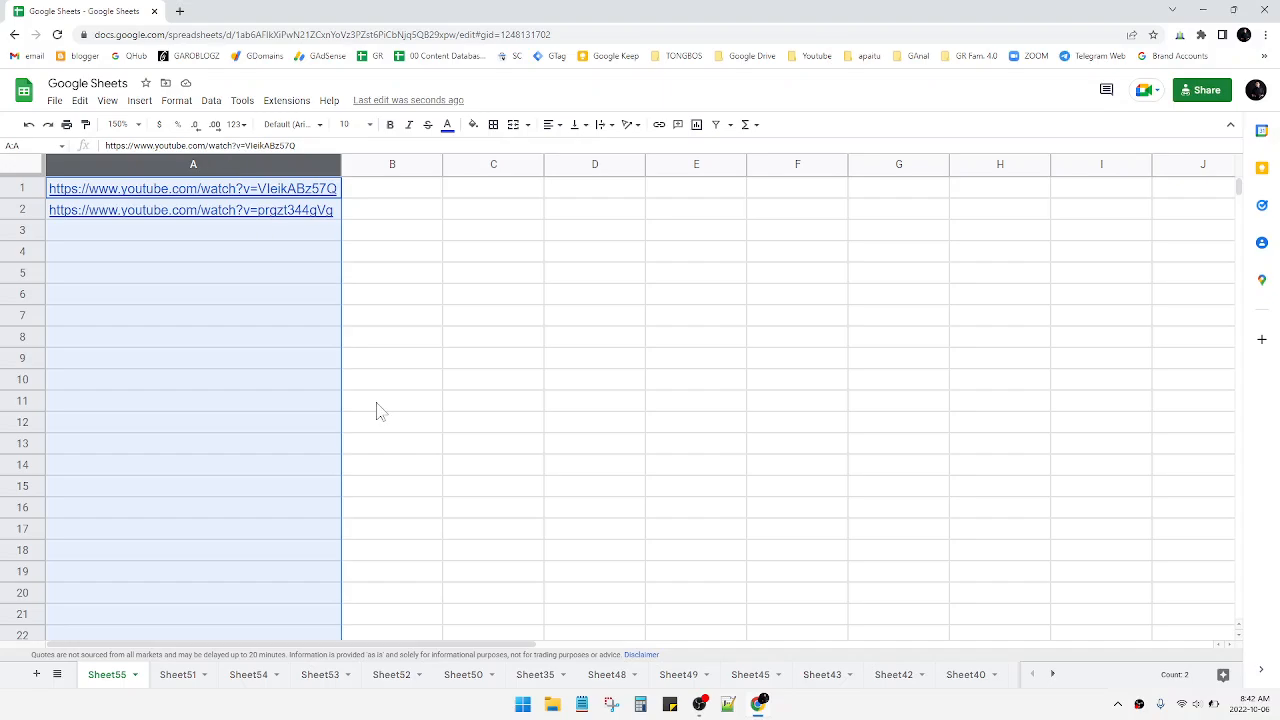
mouse_move(268, 210)
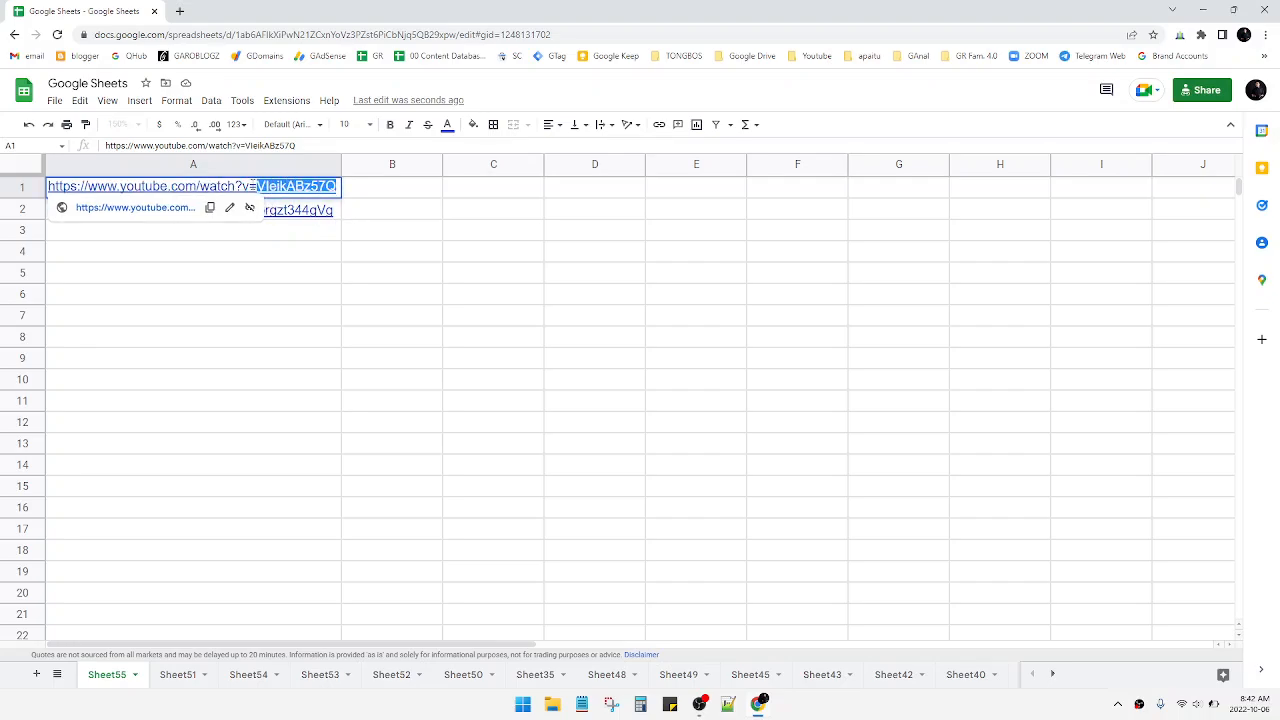
mouse_move(314, 276)
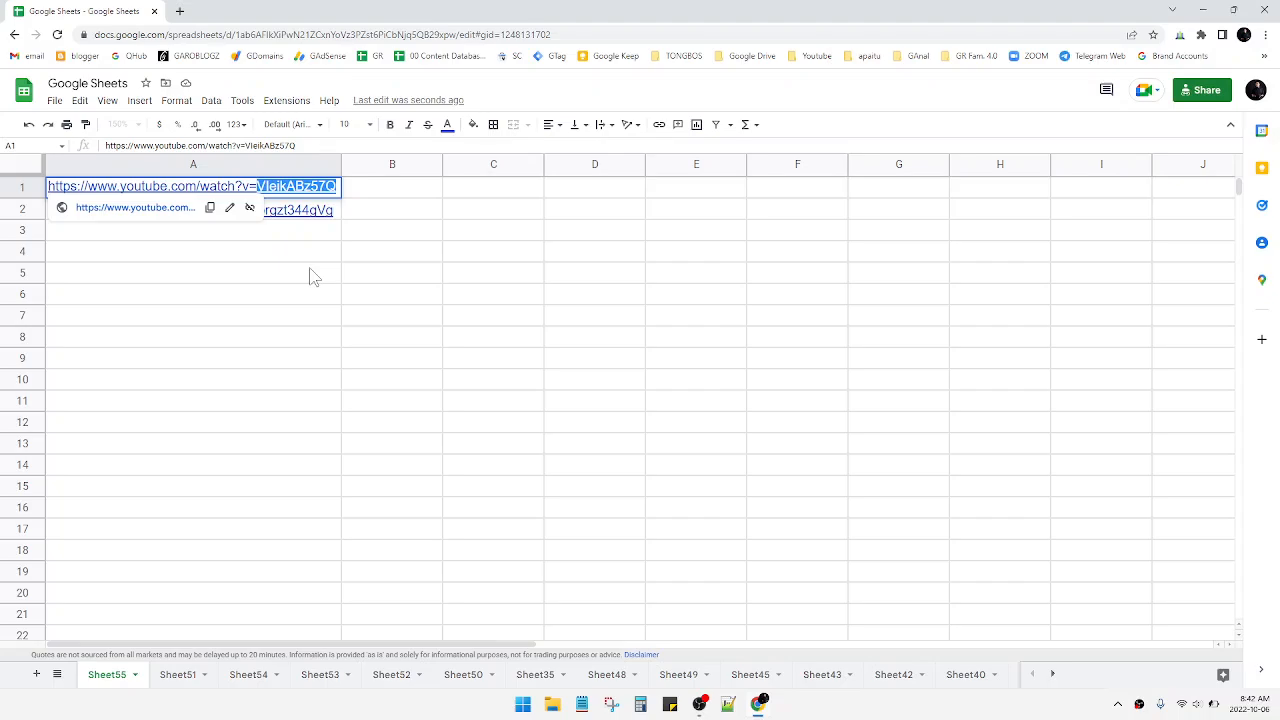
left_click(192, 272)
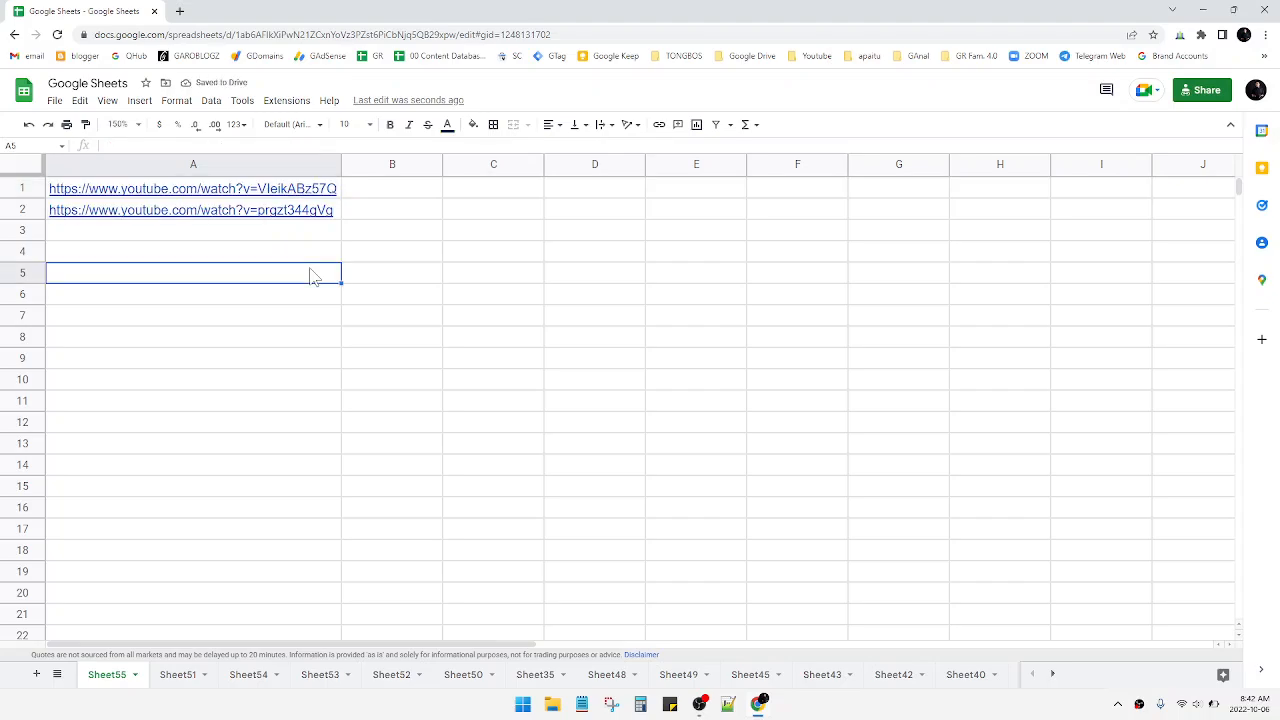
left_click(392, 188)
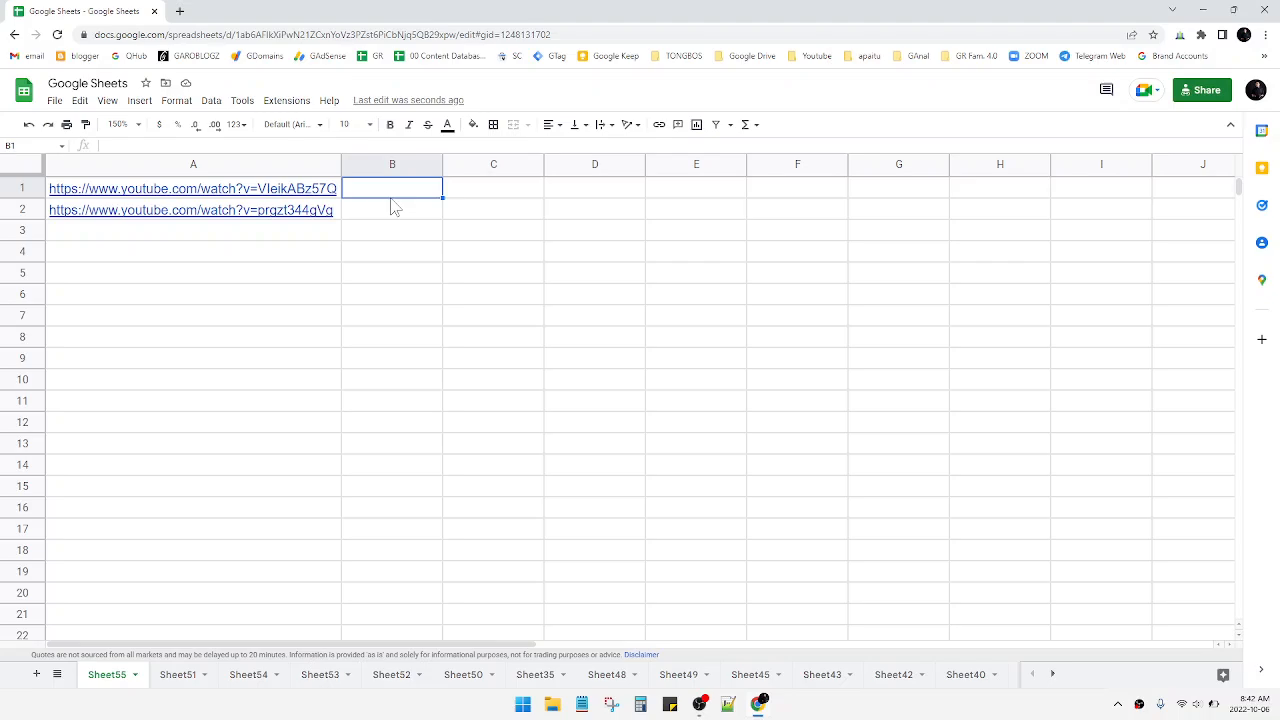
type("=rege")
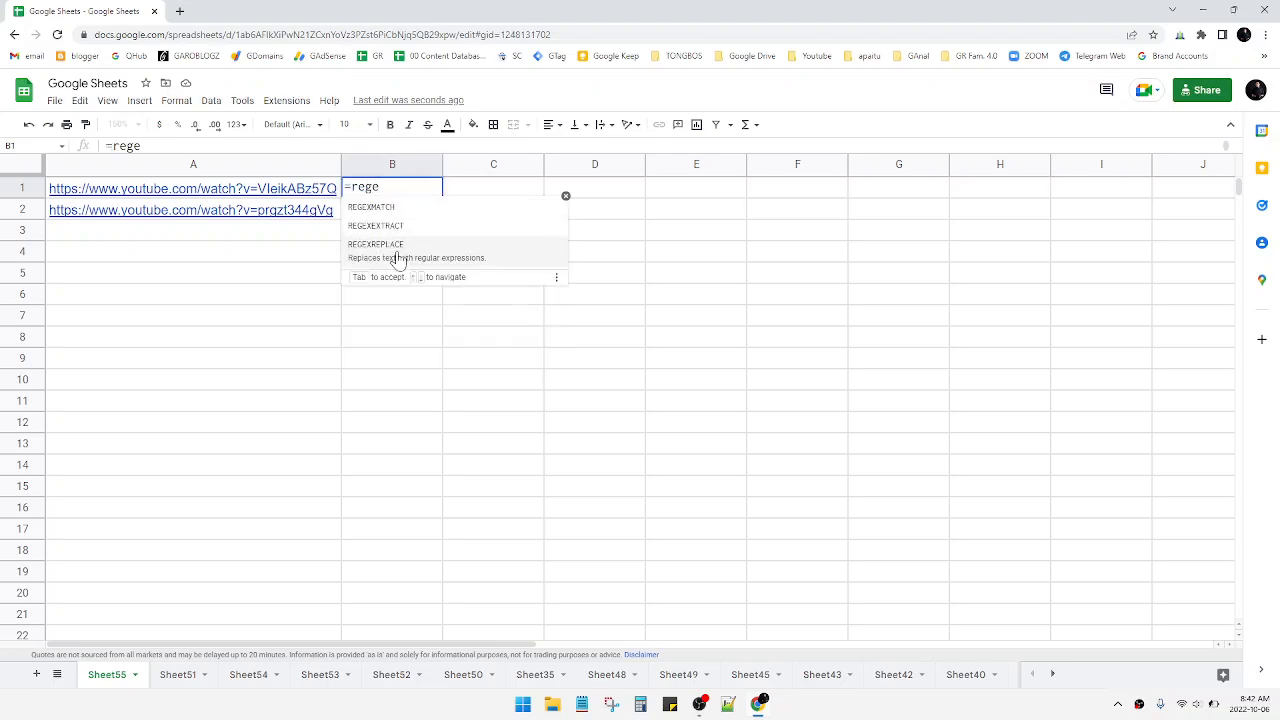
left_click(376, 224)
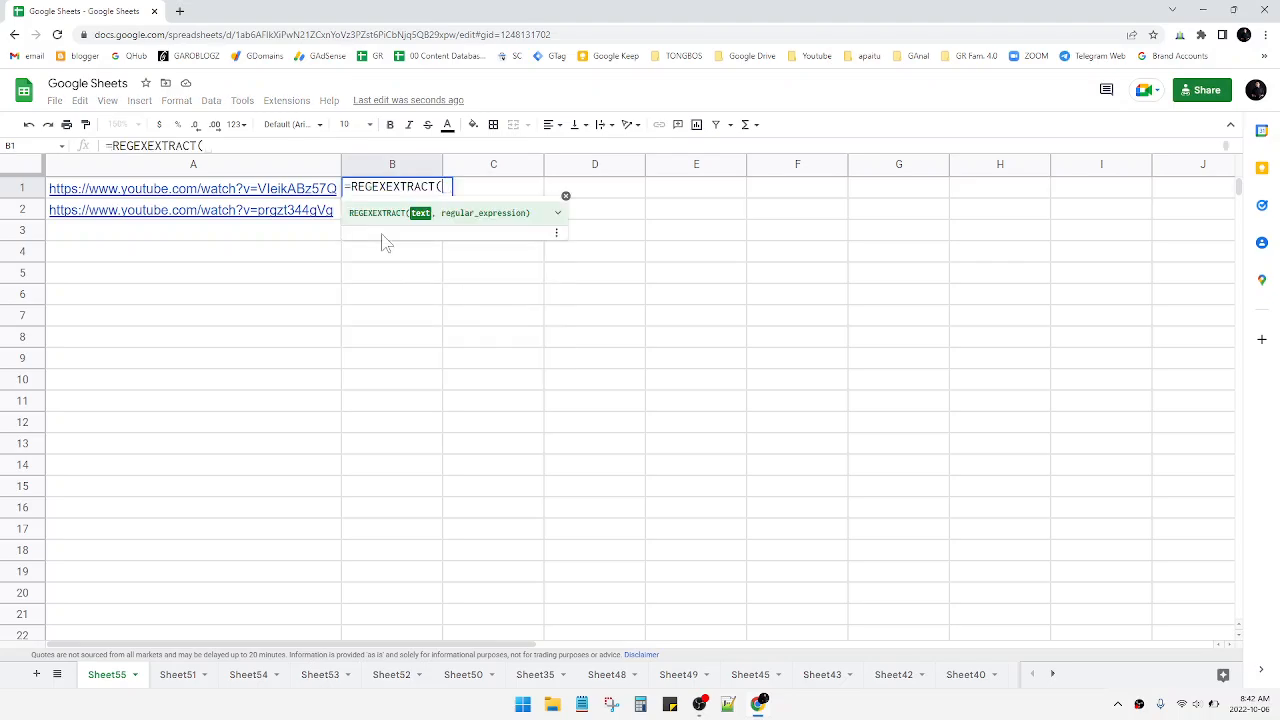
left_click(192, 188)
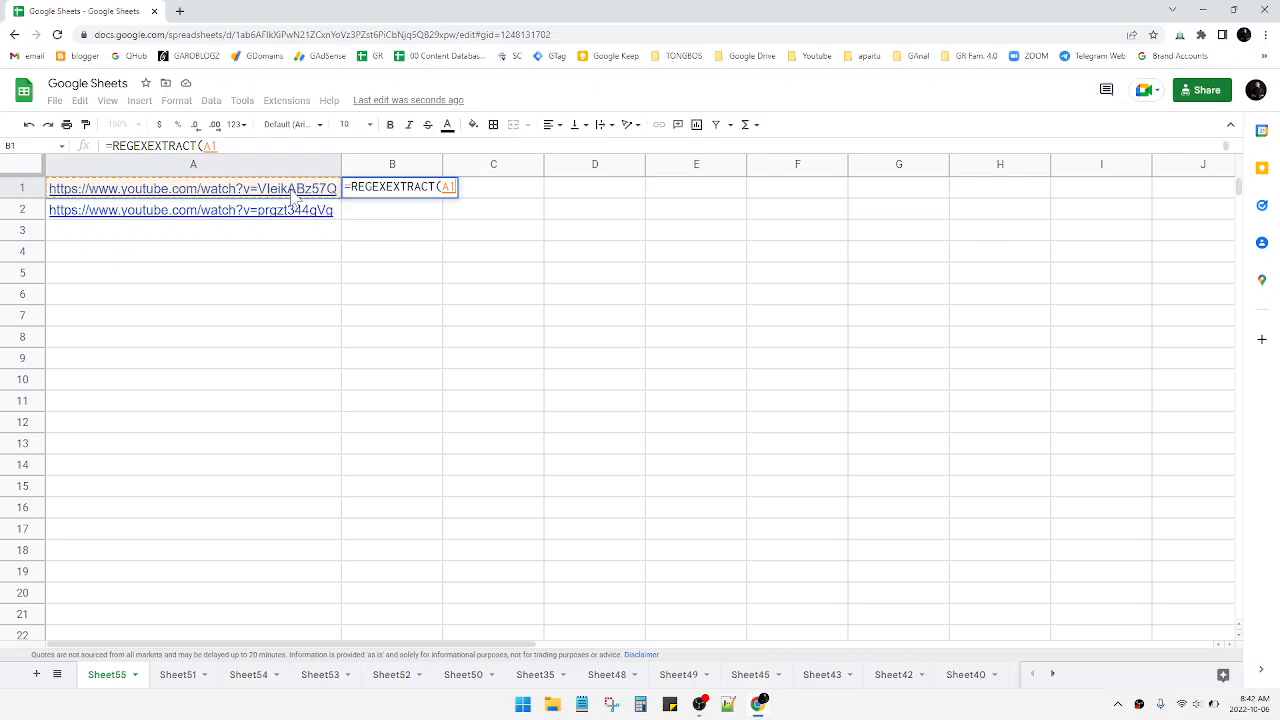
- Add the capture pattern "\=(.*)" to grab everything after the equals sign
type(",")
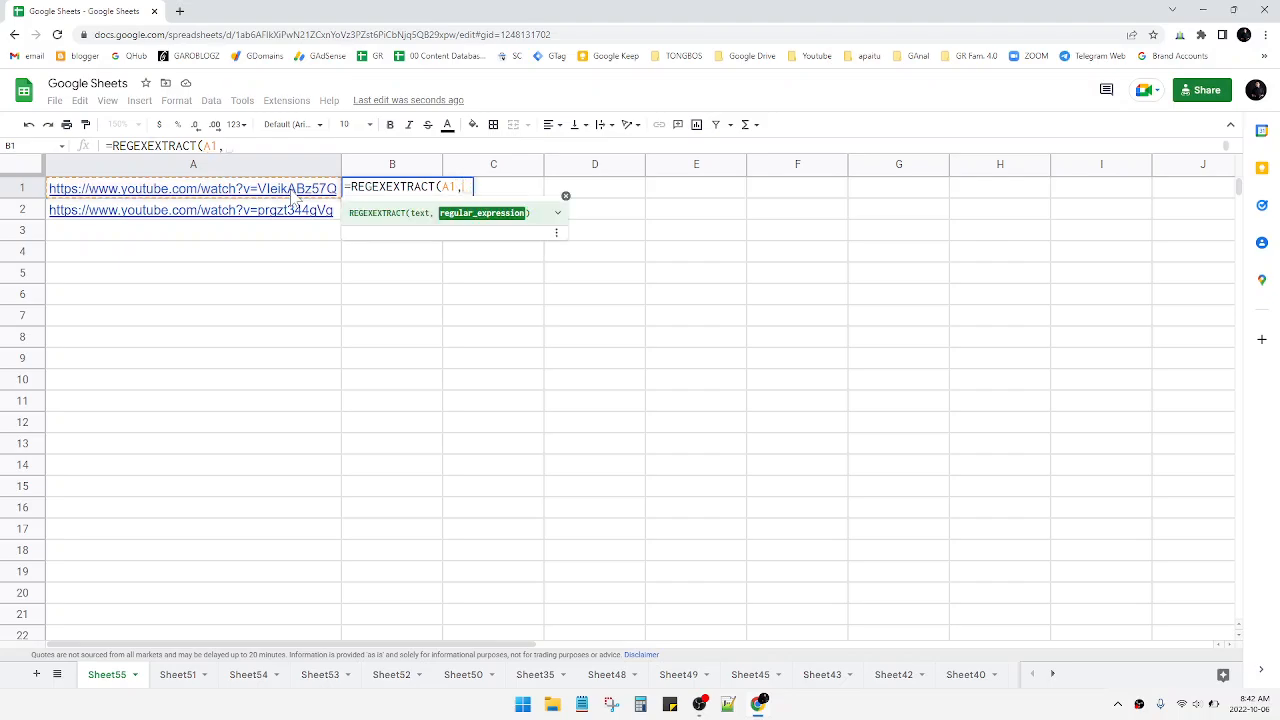
type("\"")
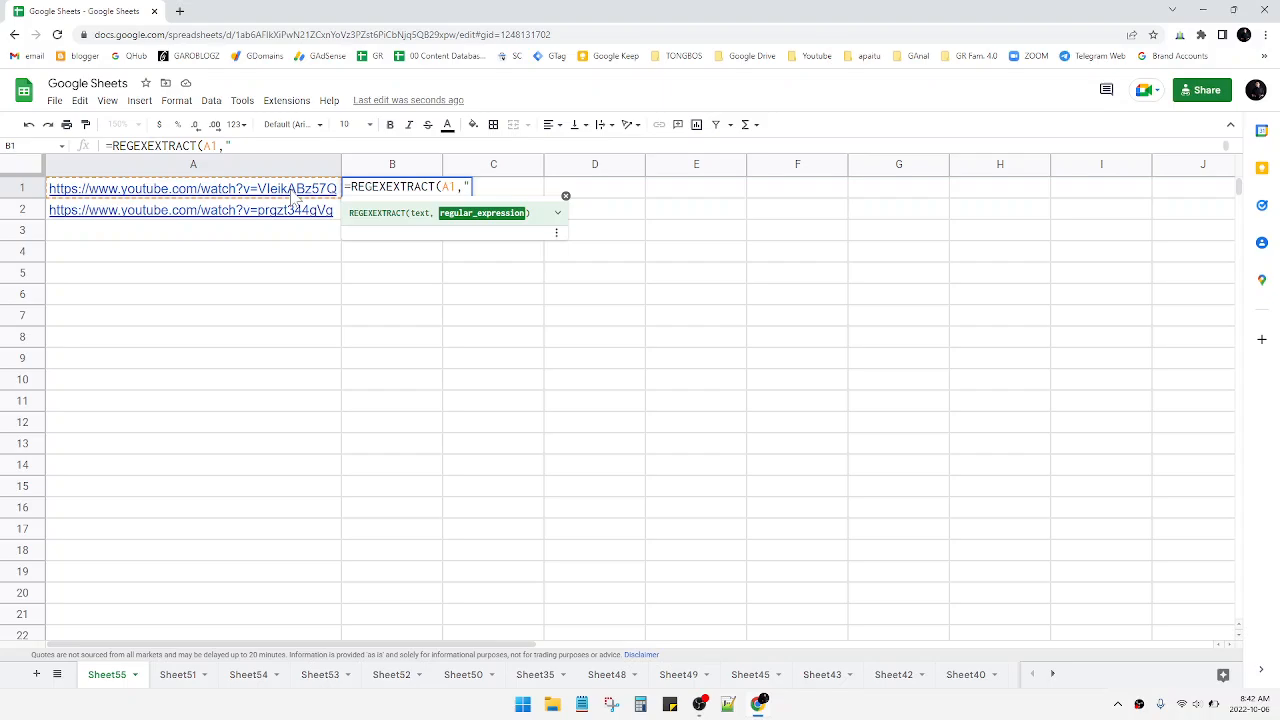
type("\\")
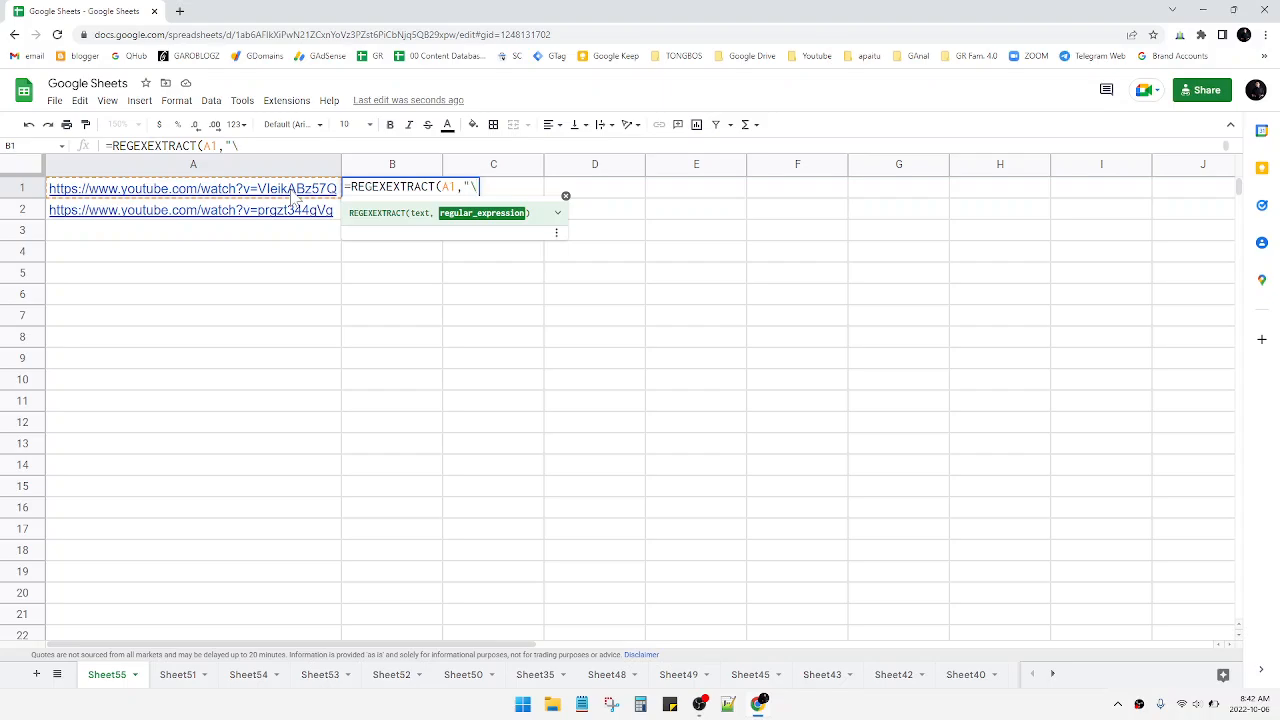
type("=")
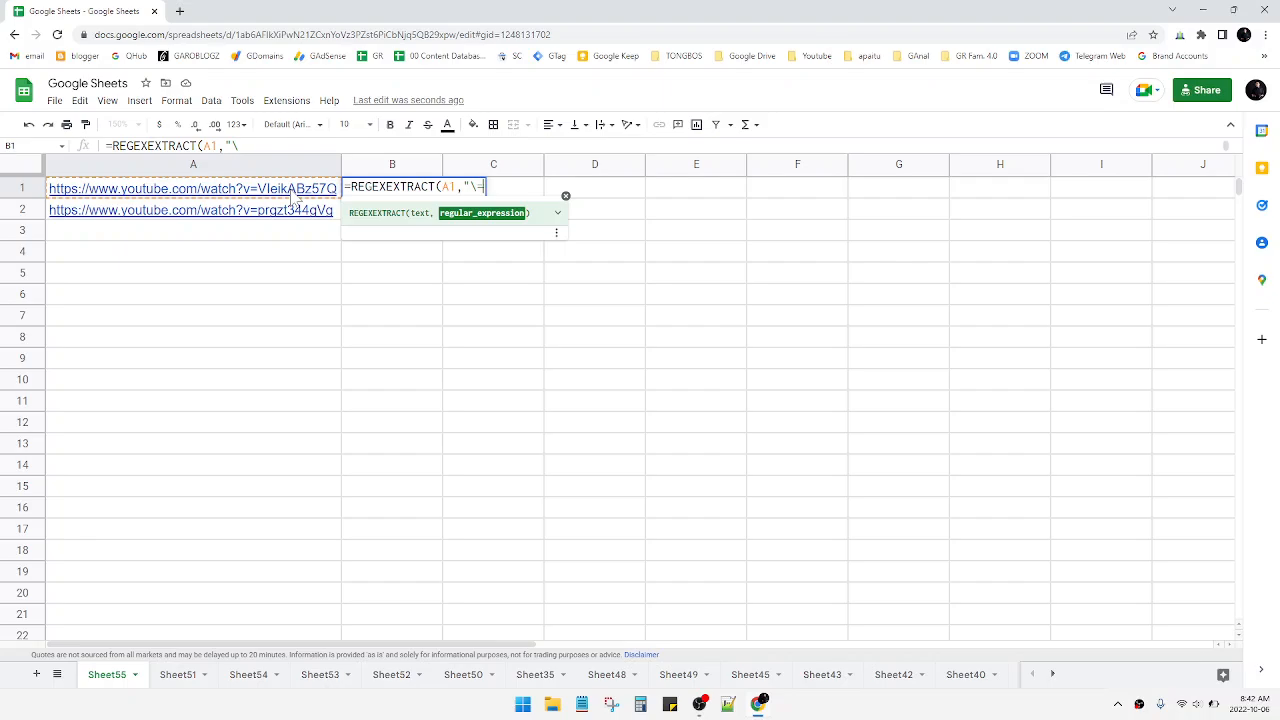
type("=(")
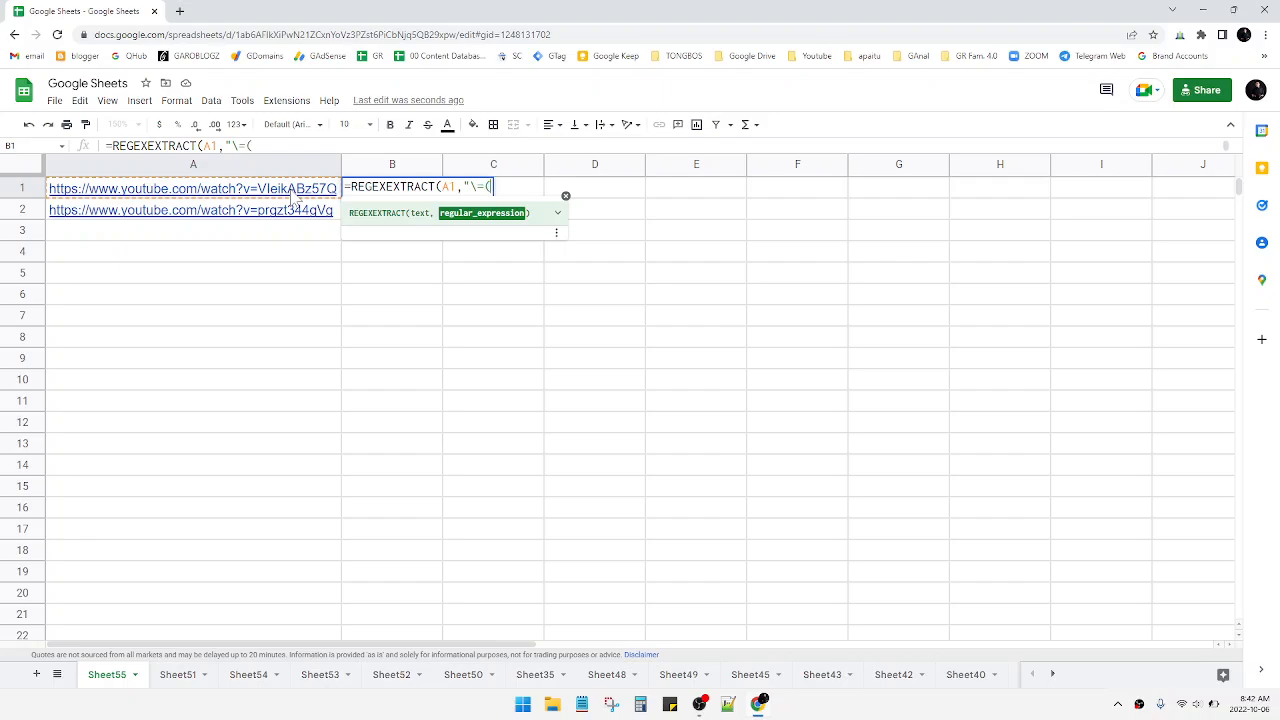
type(".")
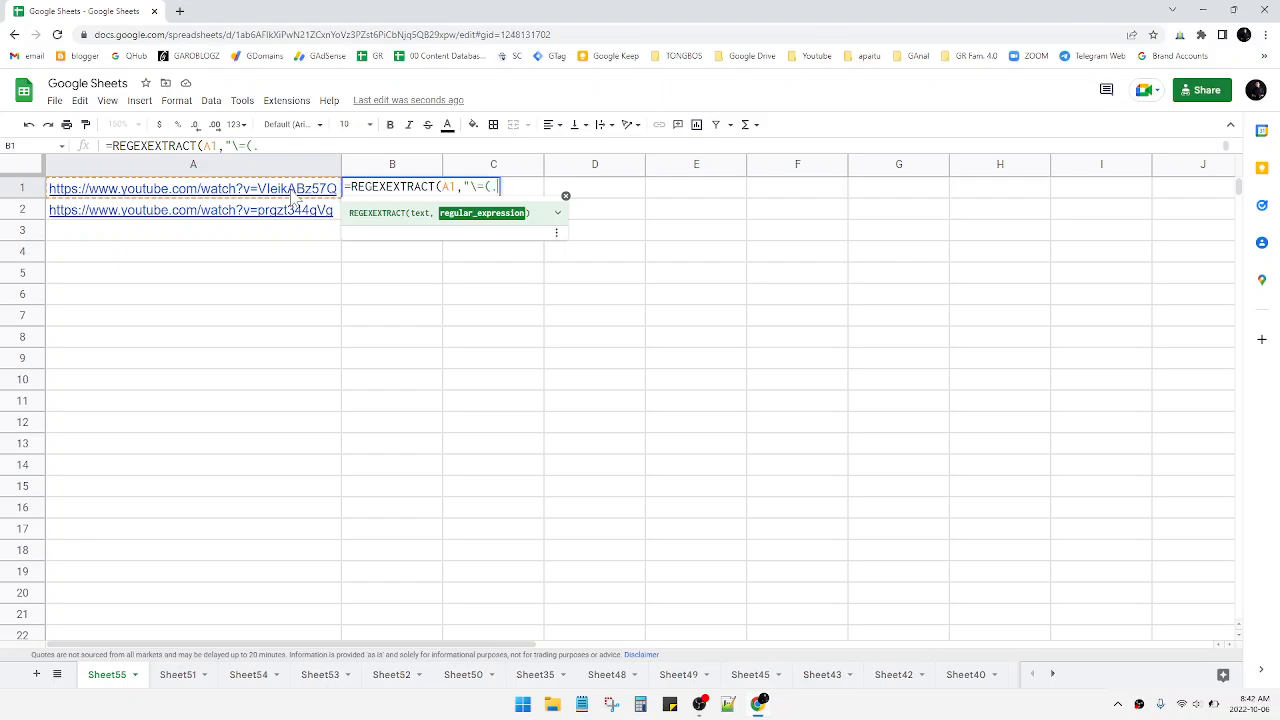
type("*")
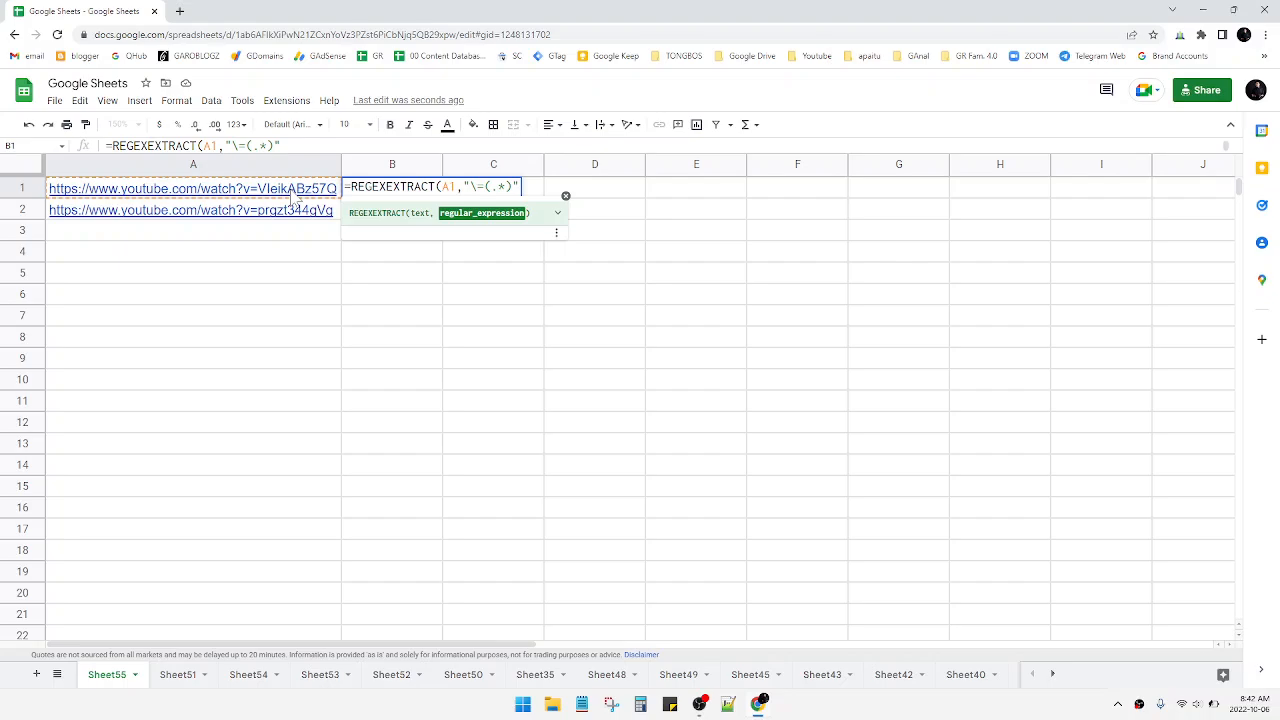
- Commit the formula so B1 shows VleikABz57Q and dismiss the B2 autofill suggestion
key("Enter")
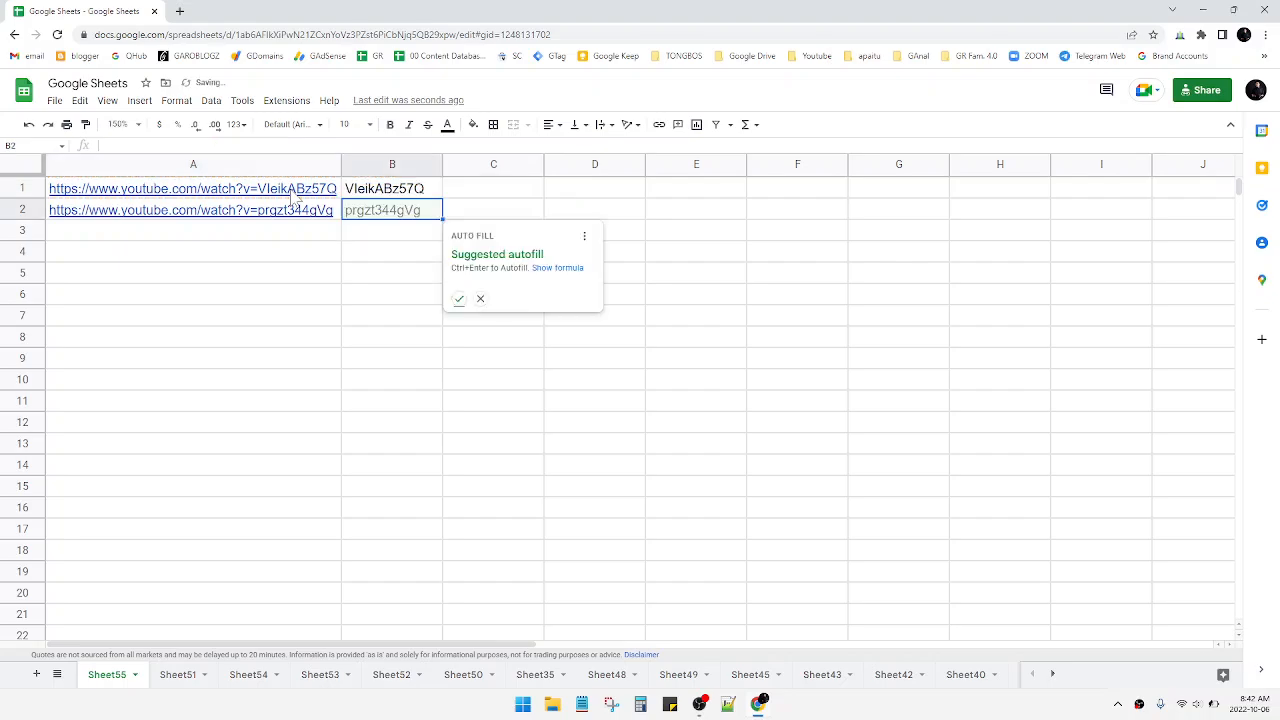
left_click(480, 298)
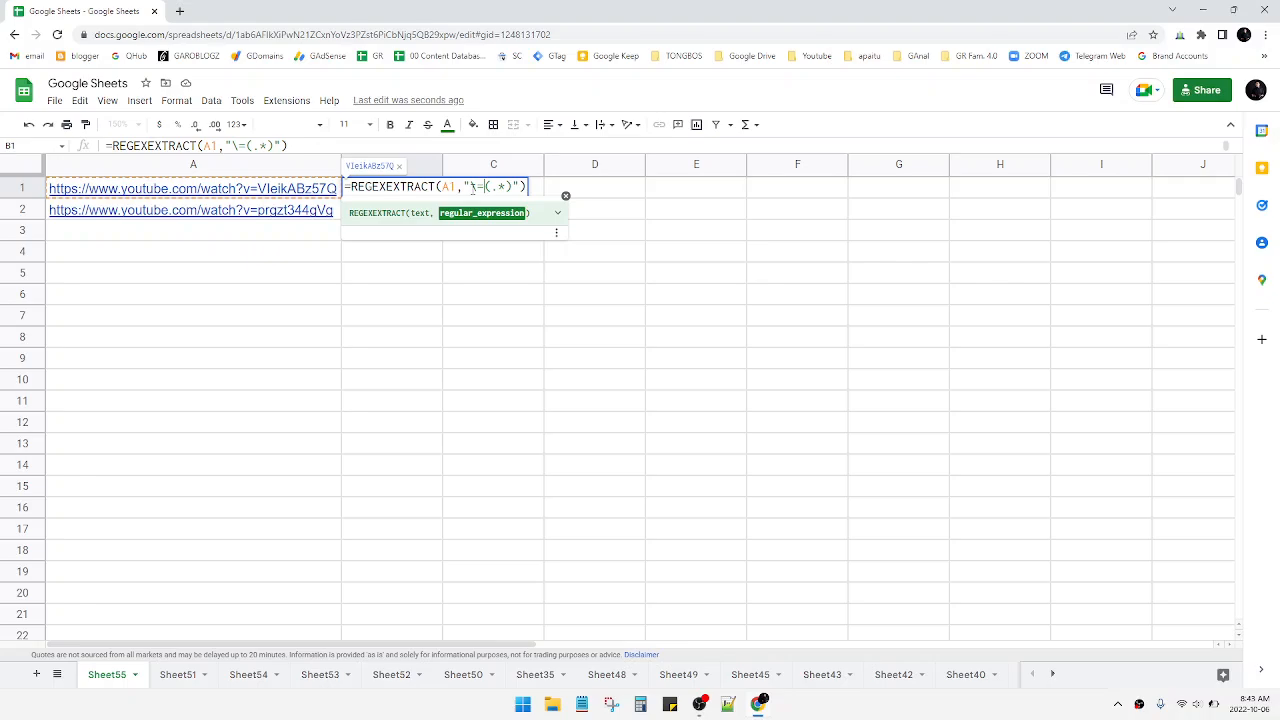
mouse_move(508, 218)
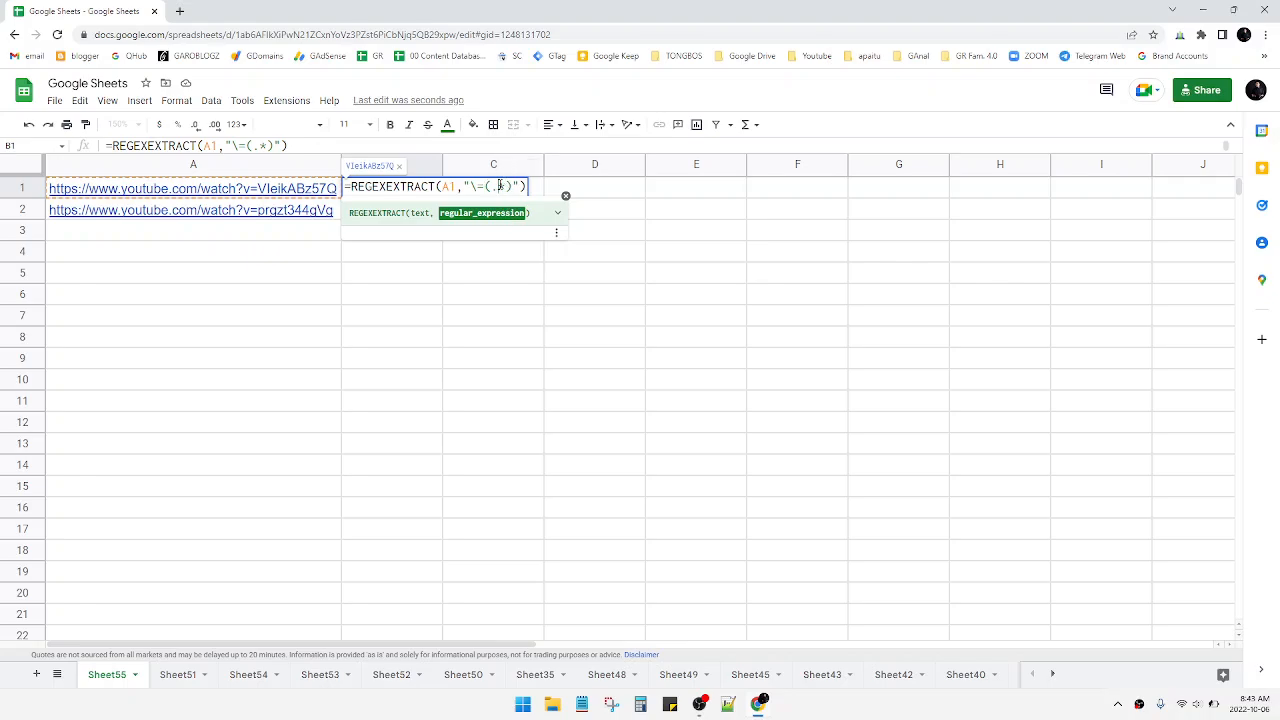
mouse_move(556, 234)
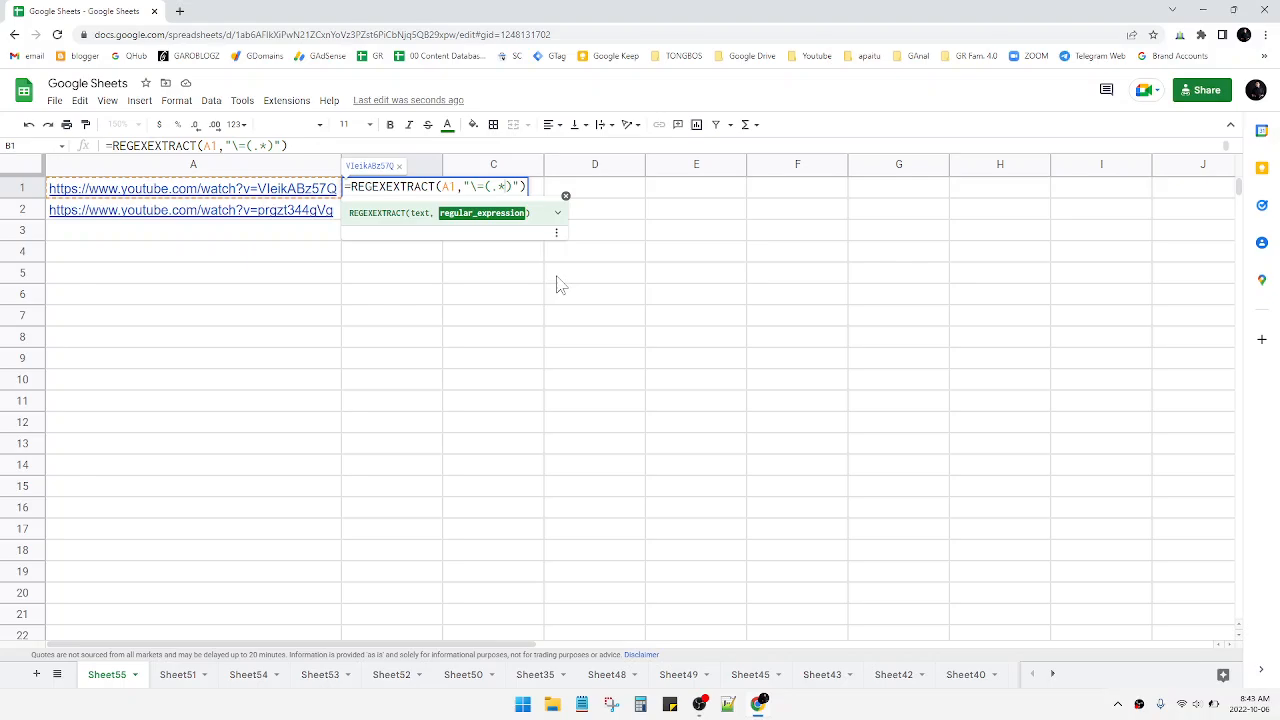
mouse_move(556, 212)
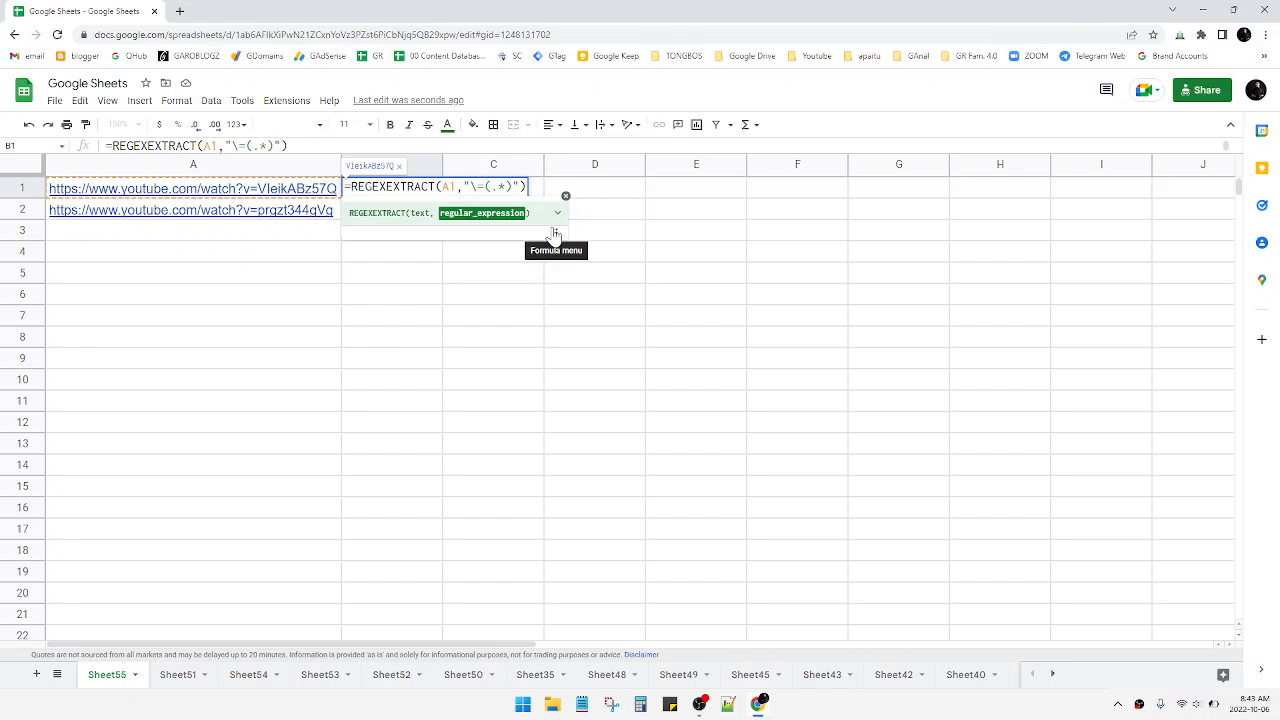
mouse_move(430, 264)
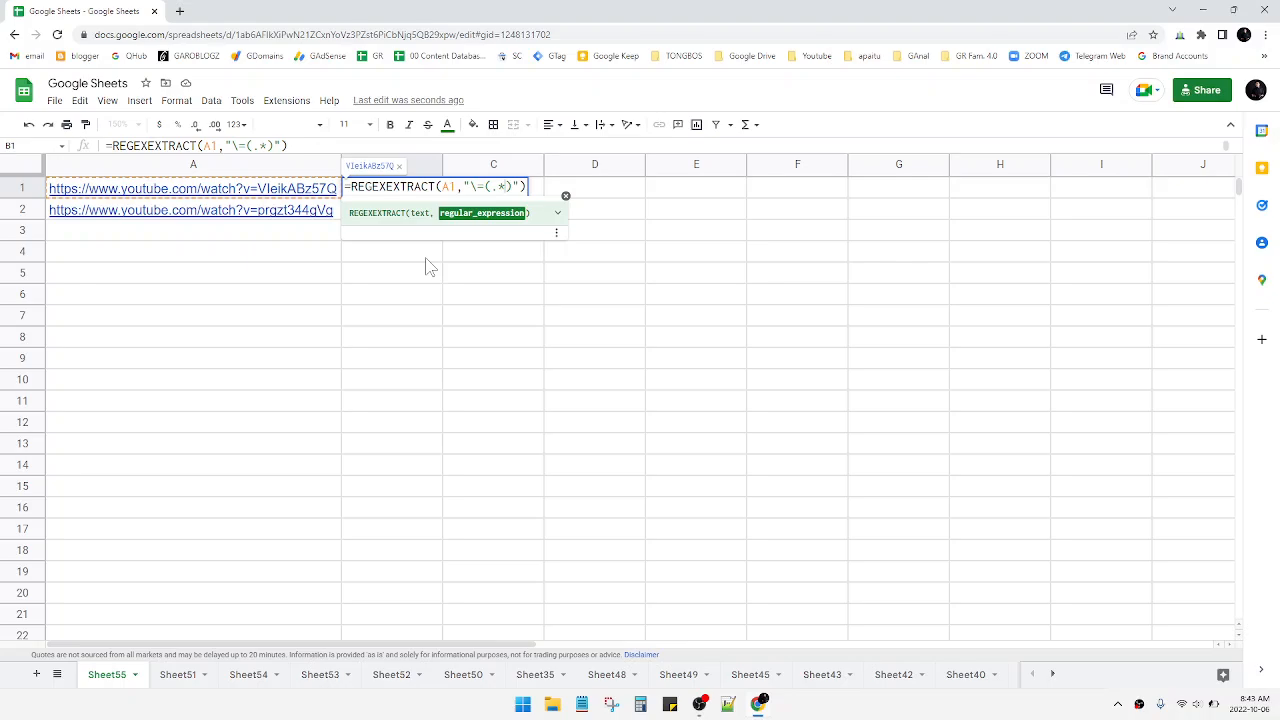
- Commit the formula so B1 and B2 show VleikABz57Q and prqzt344gVg, then check B2
key("Enter")
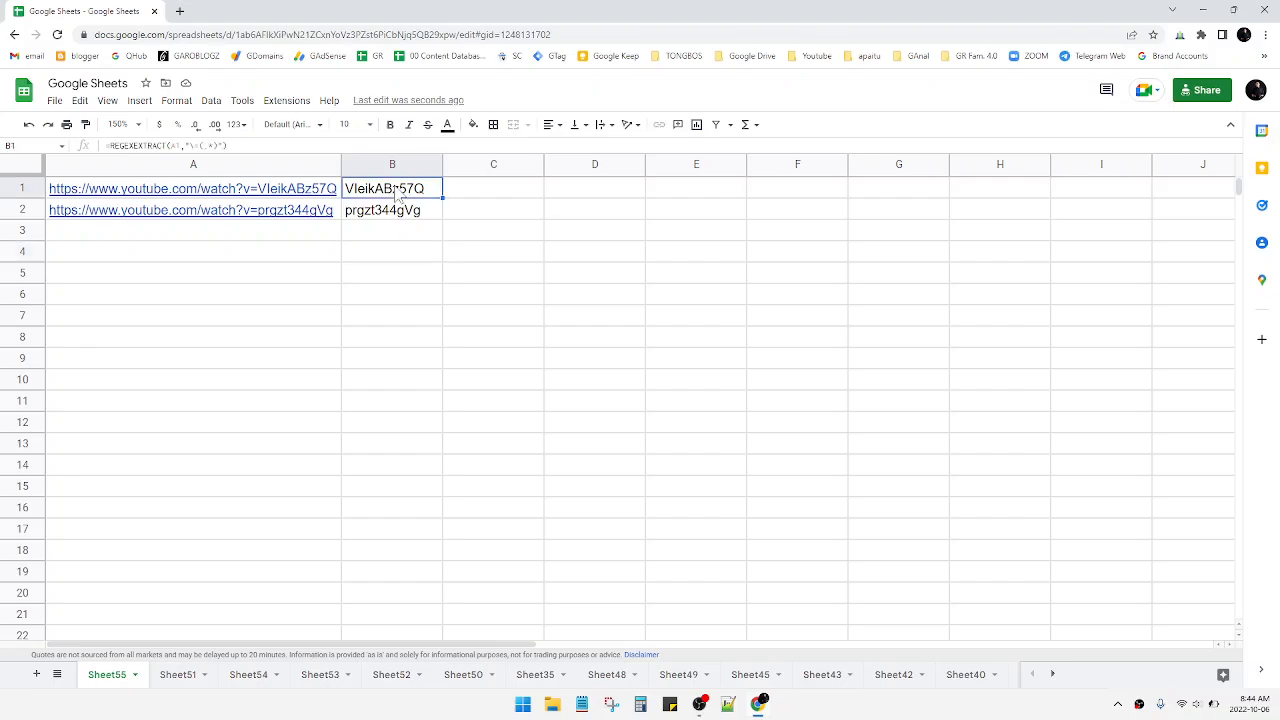
left_click(392, 210)
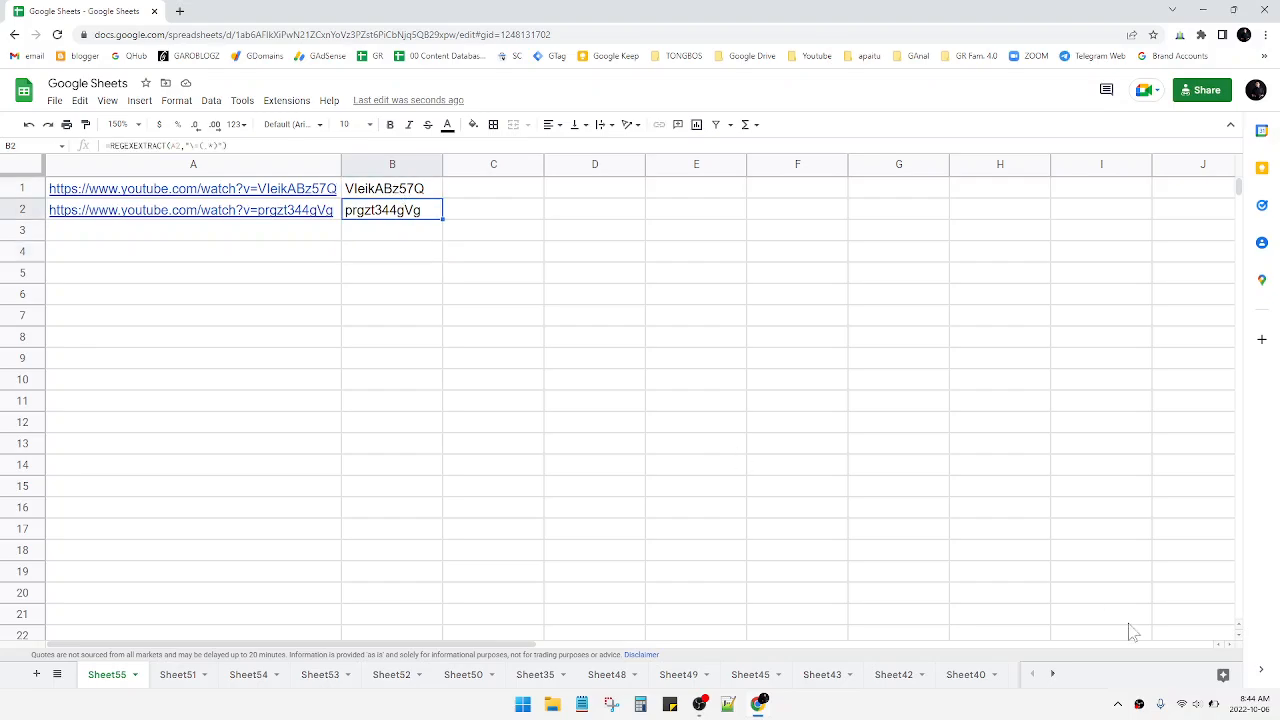